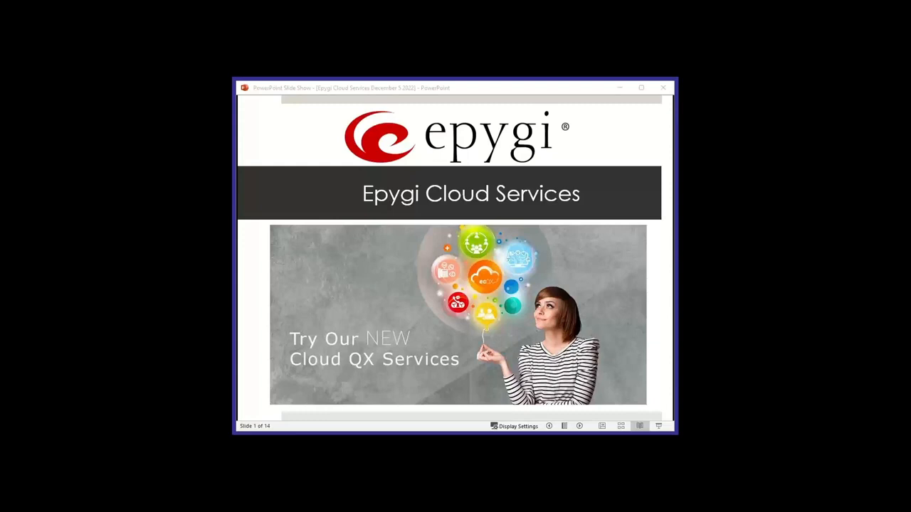
pyautogui.moveTo(261, 100)
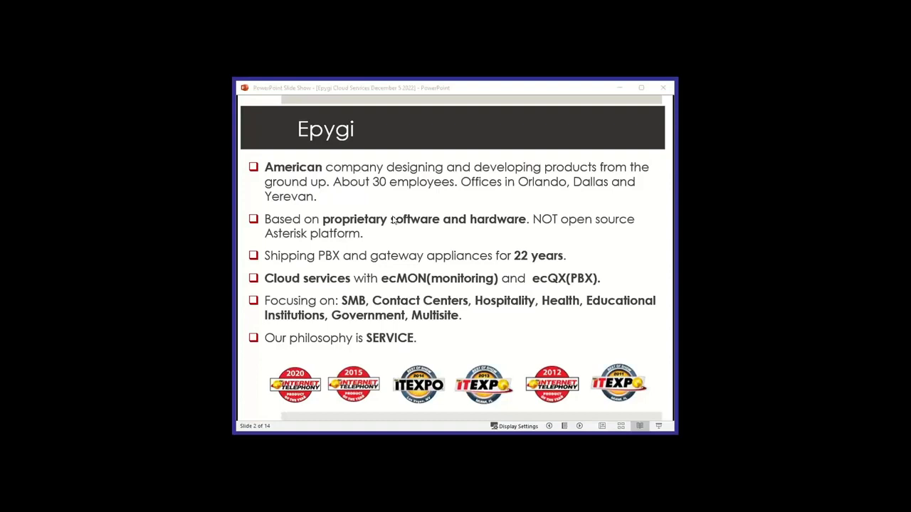
pyautogui.moveTo(553, 233)
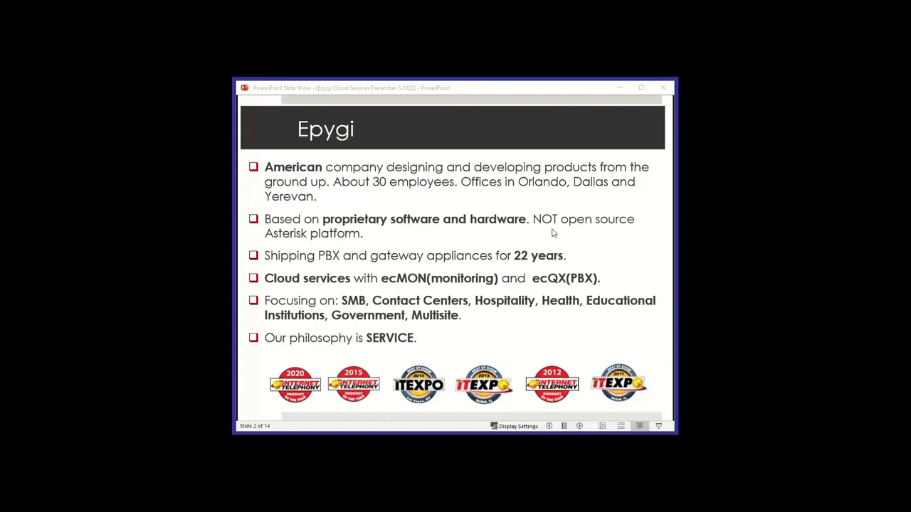
# Advance the slide show to slide 3, 'Epygi Advantage to the Channel', with its eleven benefits.
pyautogui.press('right')
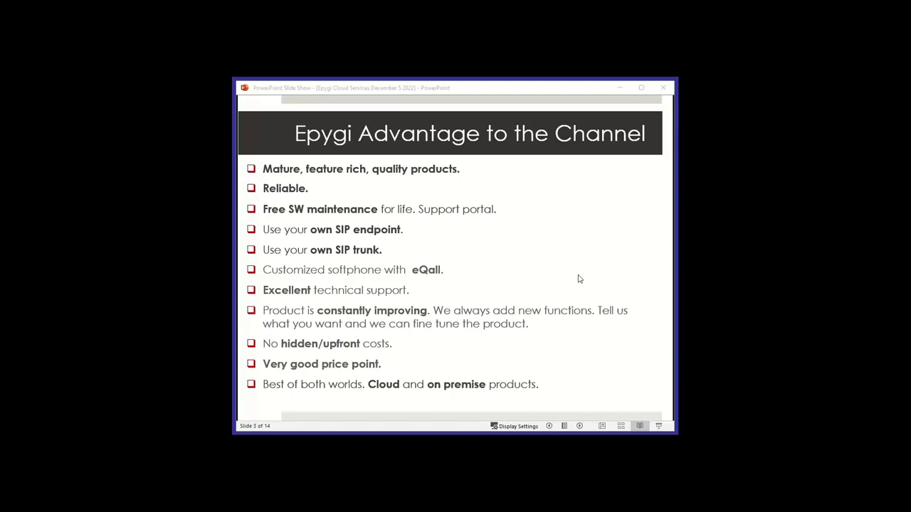
pyautogui.moveTo(555, 275)
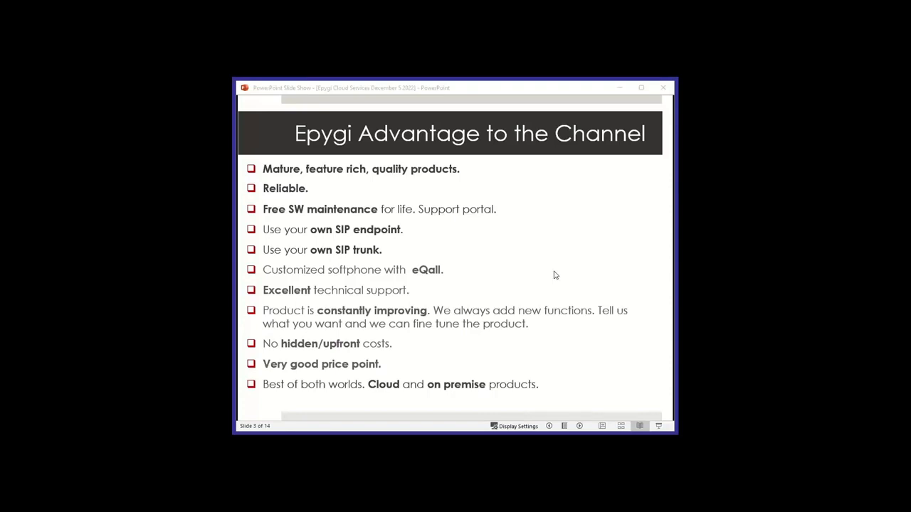
pyautogui.moveTo(553, 313)
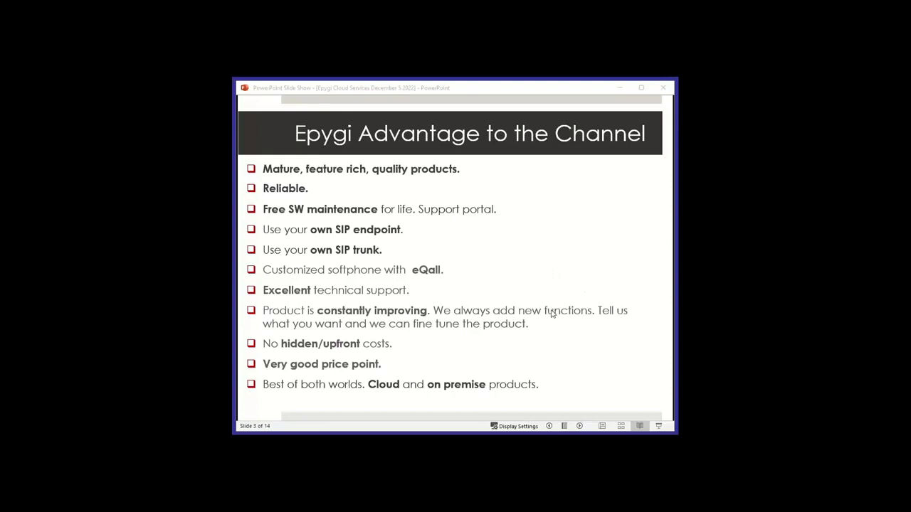
# Advance to slide 4, showing Epygi eco-system integrations beside the eQall call history.
pyautogui.press('right')
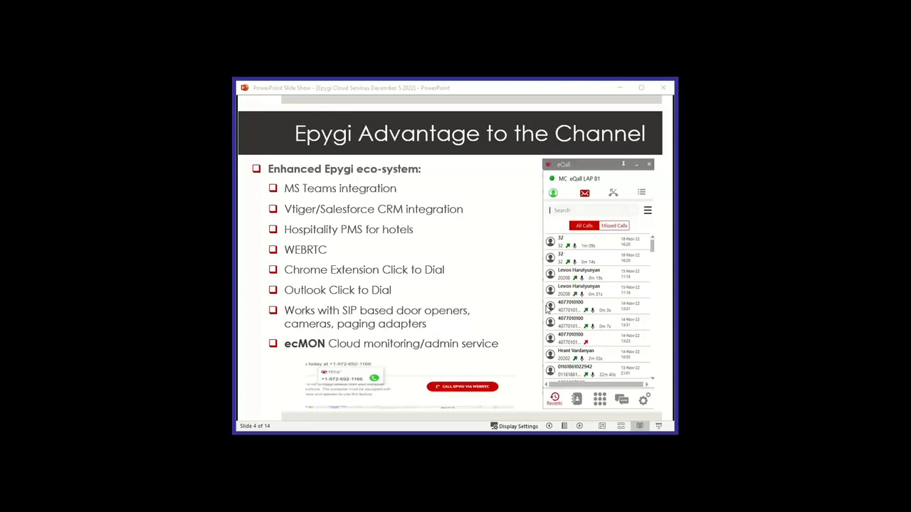
pyautogui.moveTo(528, 307)
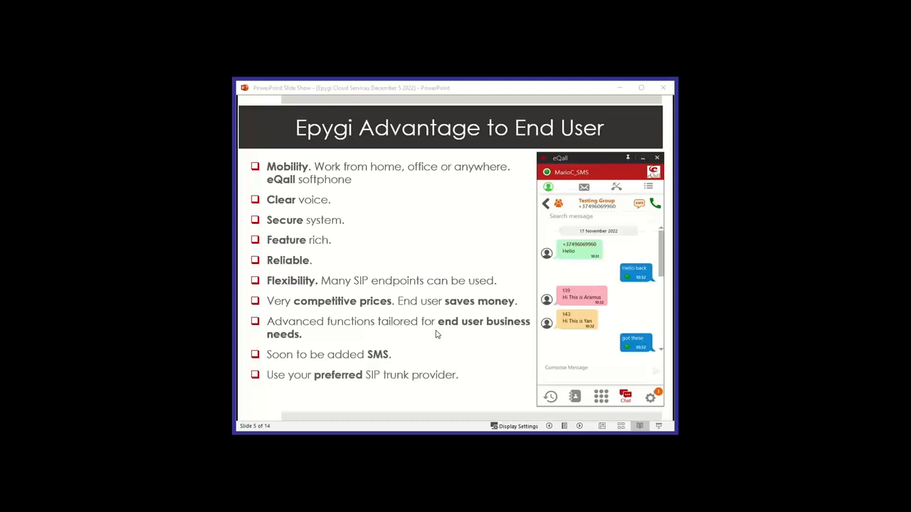
pyautogui.moveTo(425, 336)
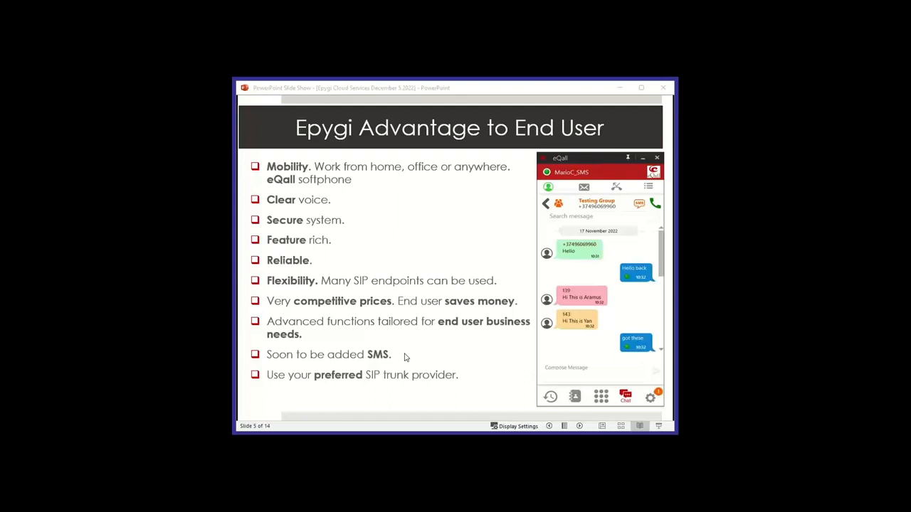
pyautogui.moveTo(503, 335)
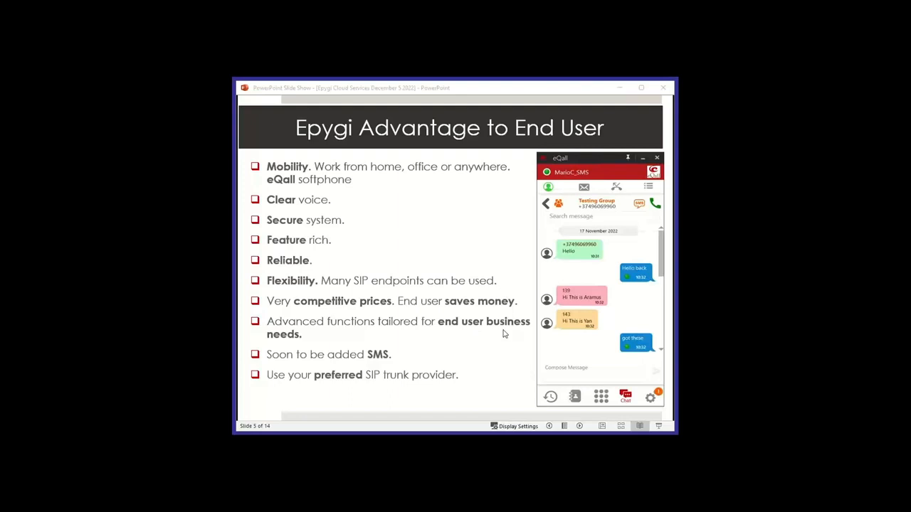
pyautogui.moveTo(611, 293)
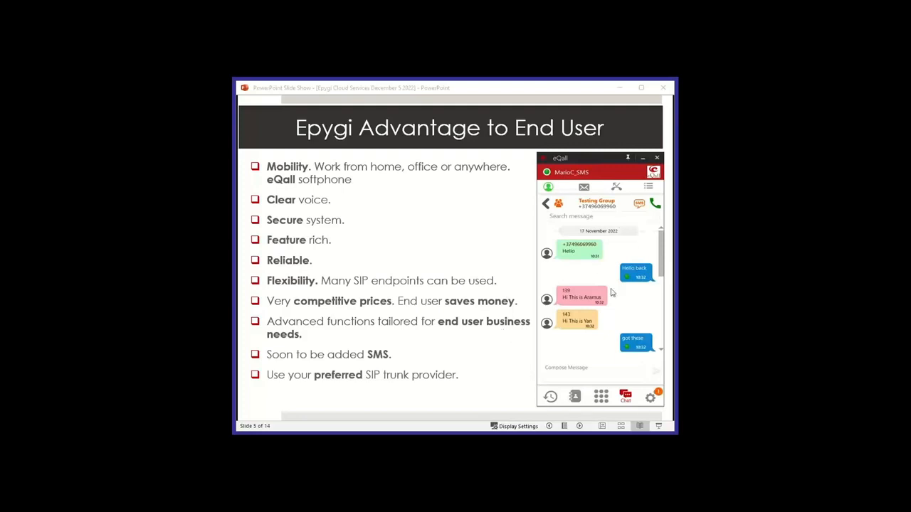
pyautogui.moveTo(517, 280)
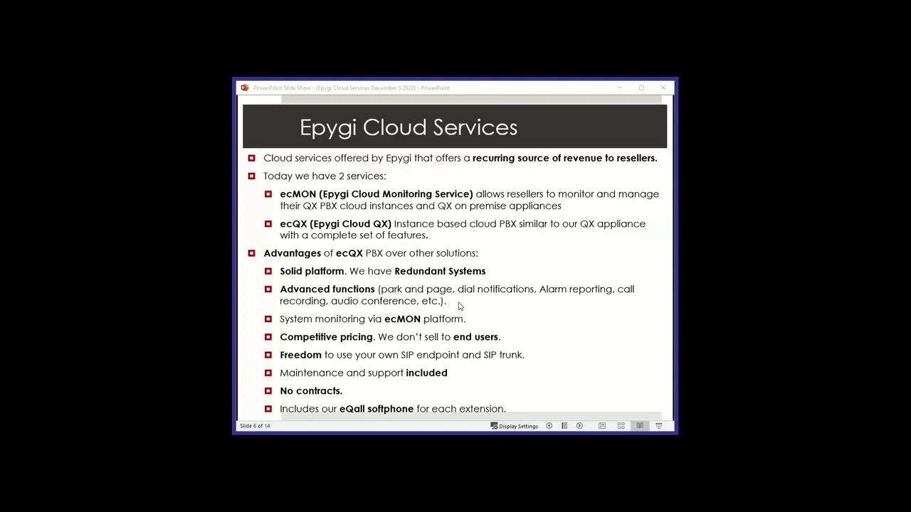
pyautogui.moveTo(447, 240)
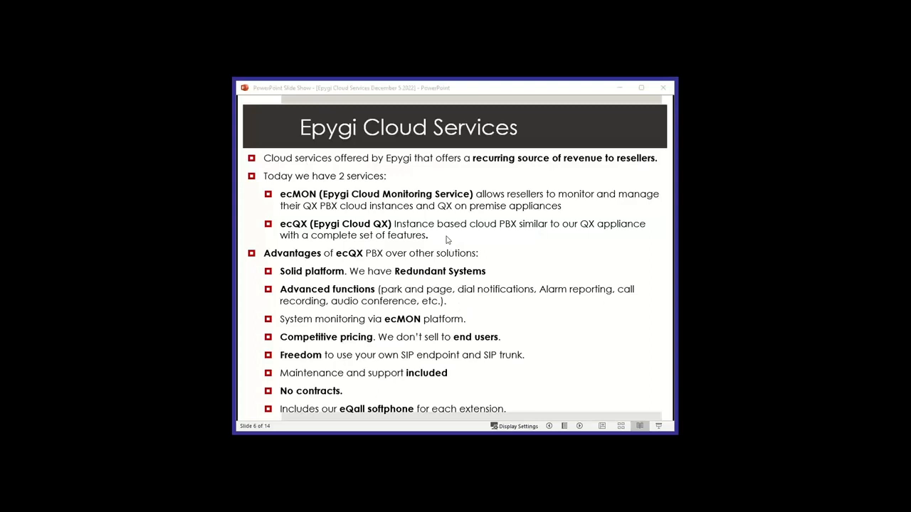
pyautogui.moveTo(370, 212)
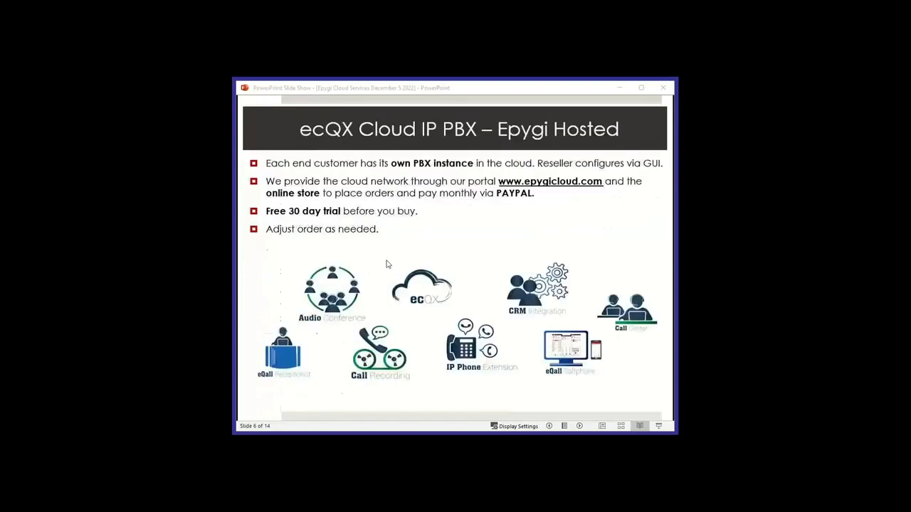
# Advance the slide show to slide 7 of 14, 'ecQX Cloud IP PBX – Epygi Hosted'.
pyautogui.press('right')
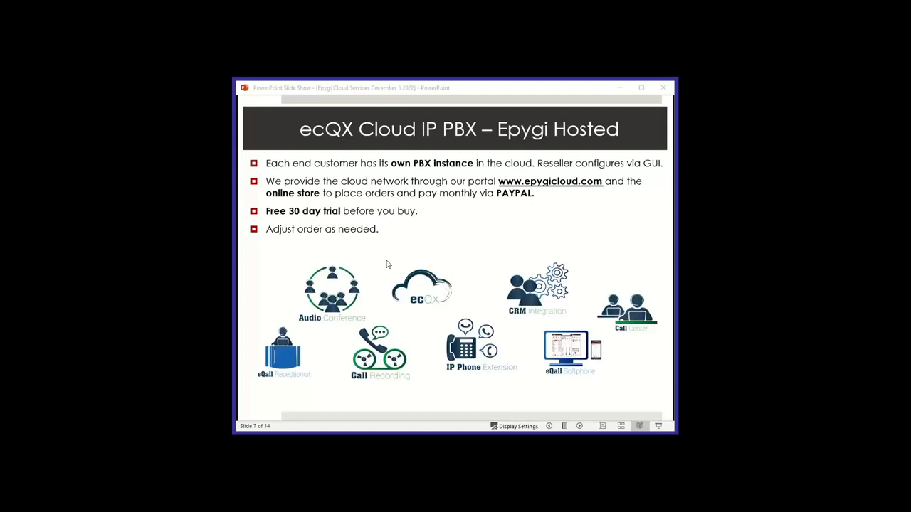
pyautogui.moveTo(510, 280)
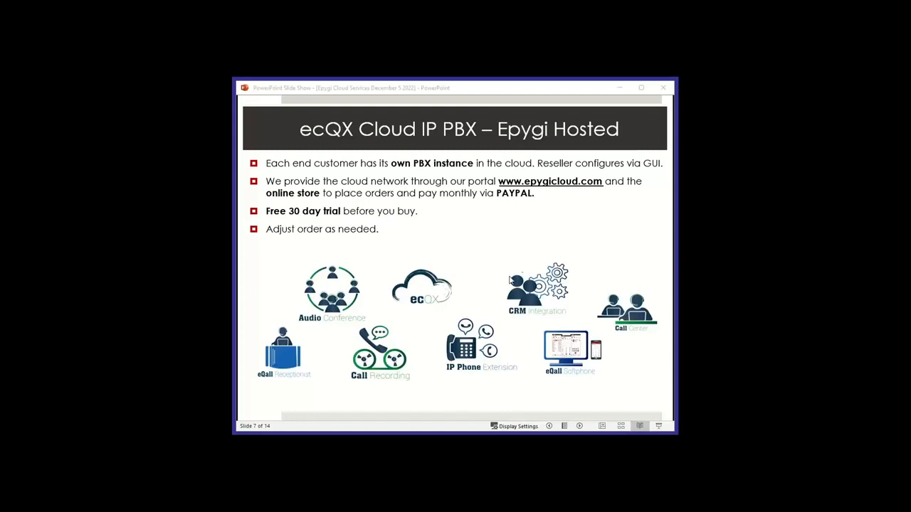
pyautogui.moveTo(470, 347)
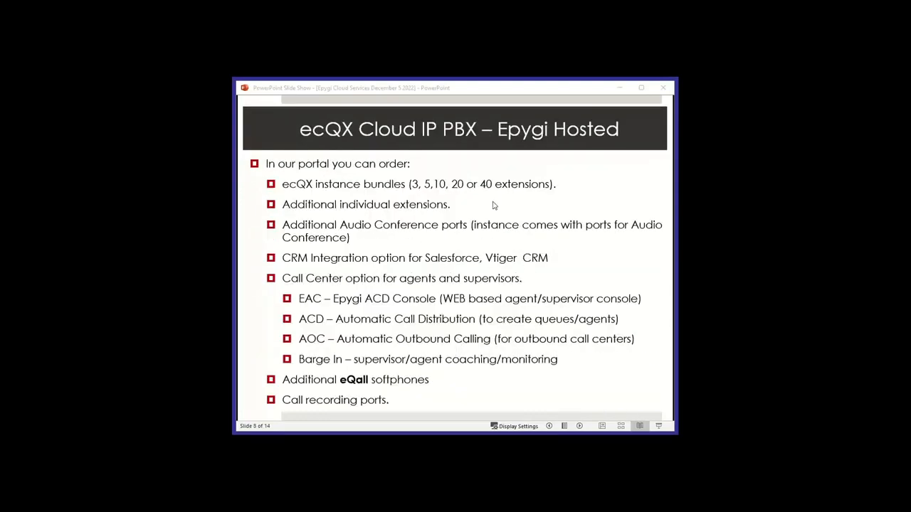
pyautogui.moveTo(398, 267)
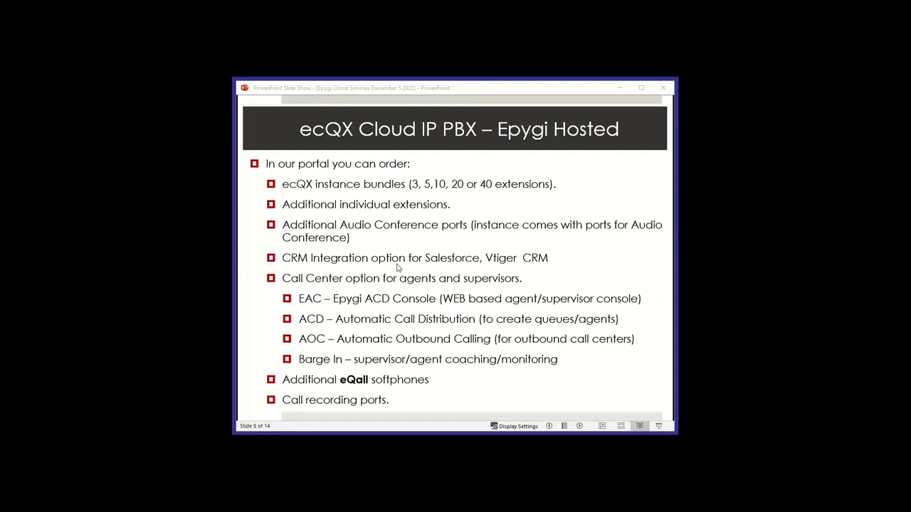
pyautogui.moveTo(346, 210)
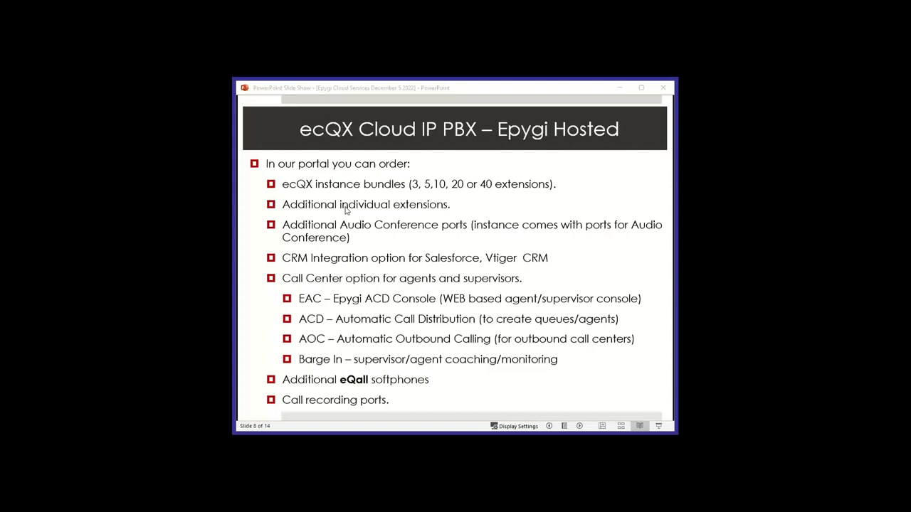
pyautogui.moveTo(403, 332)
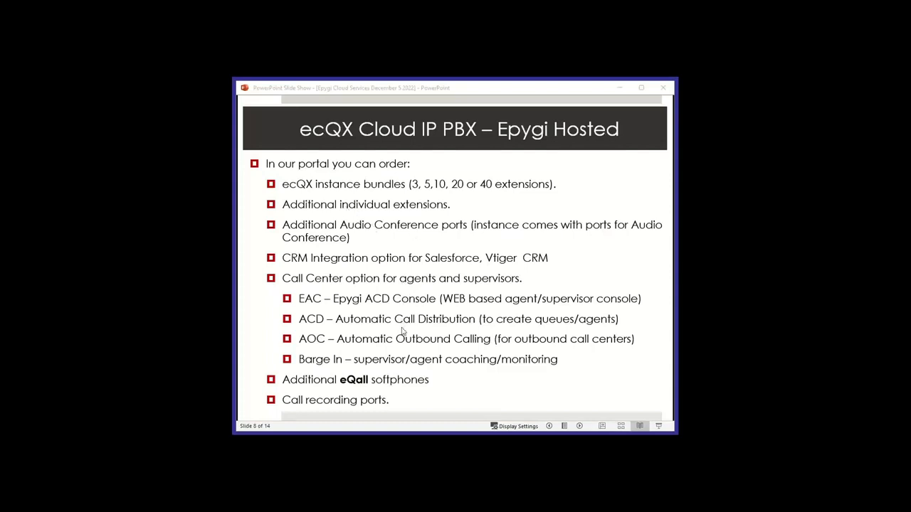
pyautogui.press('right')
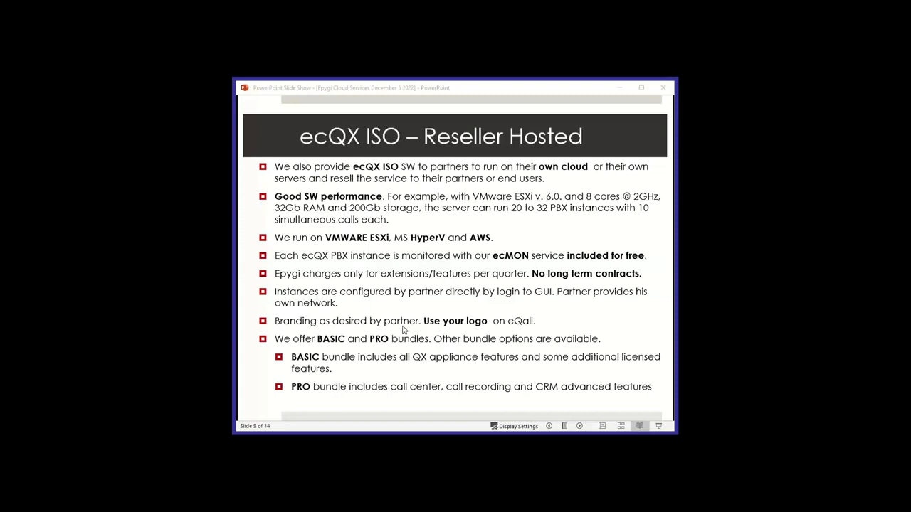
pyautogui.moveTo(317, 288)
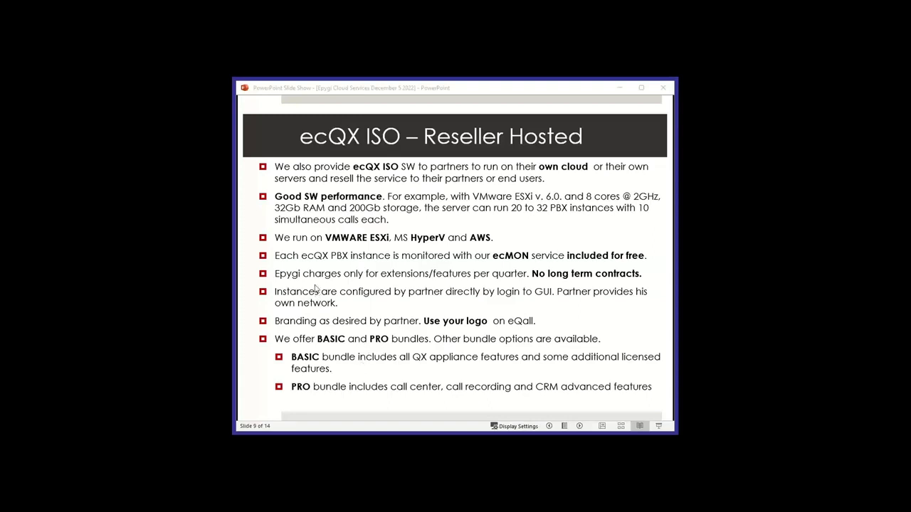
pyautogui.moveTo(458, 301)
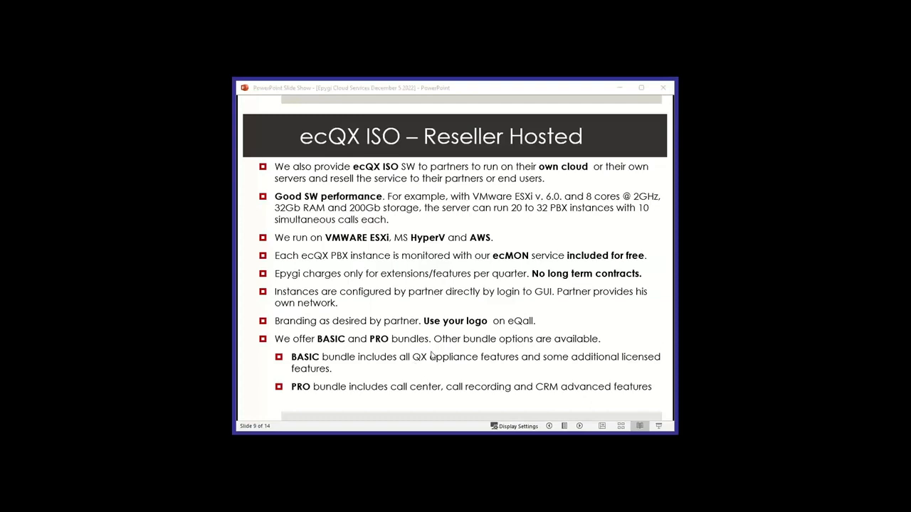
pyautogui.moveTo(414, 356)
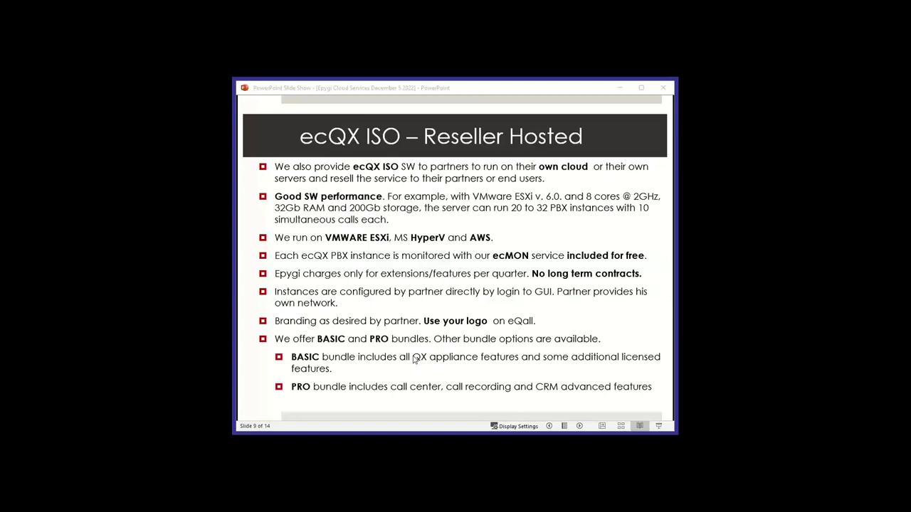
pyautogui.moveTo(481, 322)
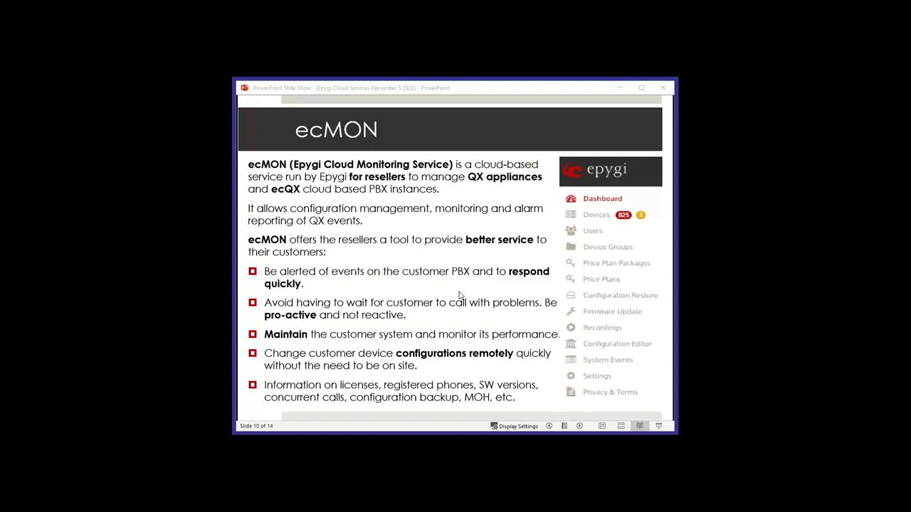
pyautogui.moveTo(511, 326)
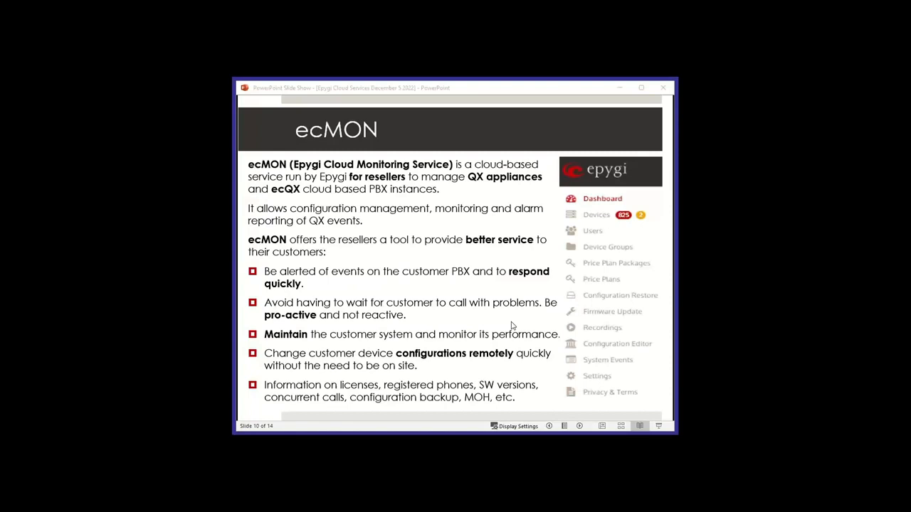
pyautogui.moveTo(536, 327)
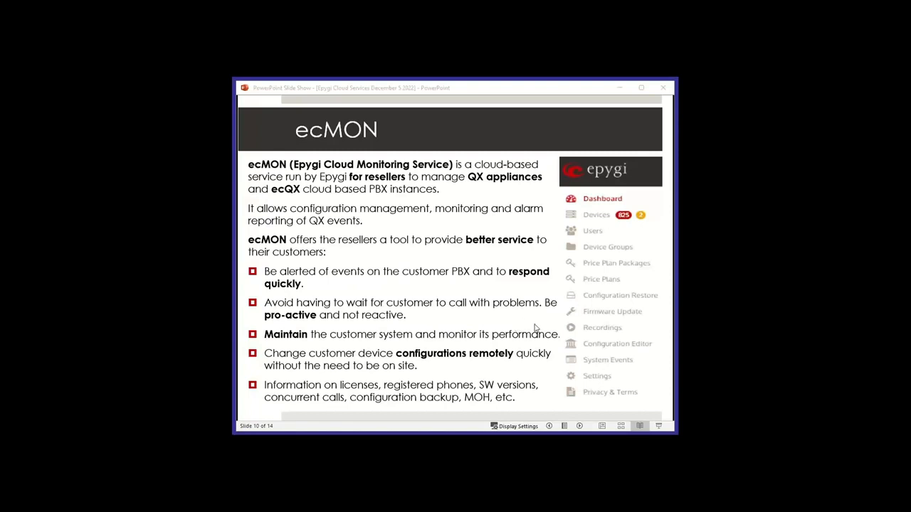
pyautogui.moveTo(439, 315)
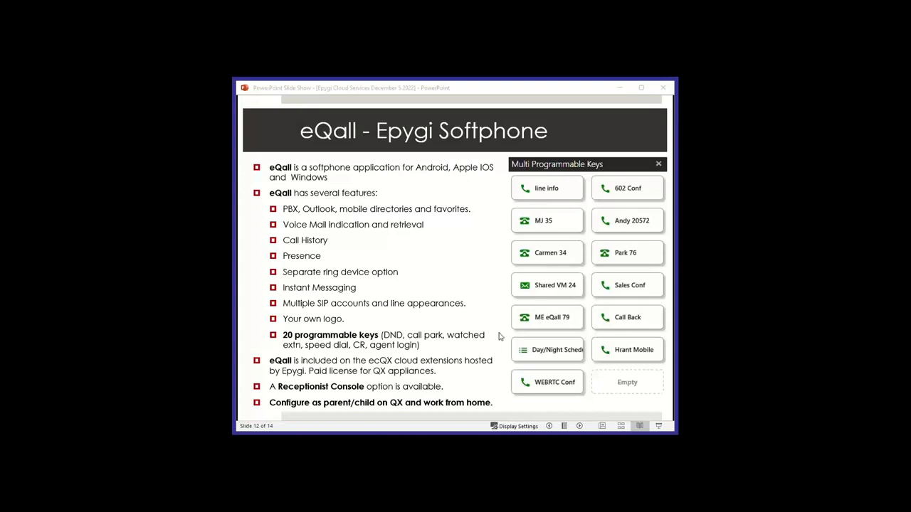
# Advance the slide show to slide 13 of 14, 'Roadmap', covering SMS on eQall.
pyautogui.press('right')
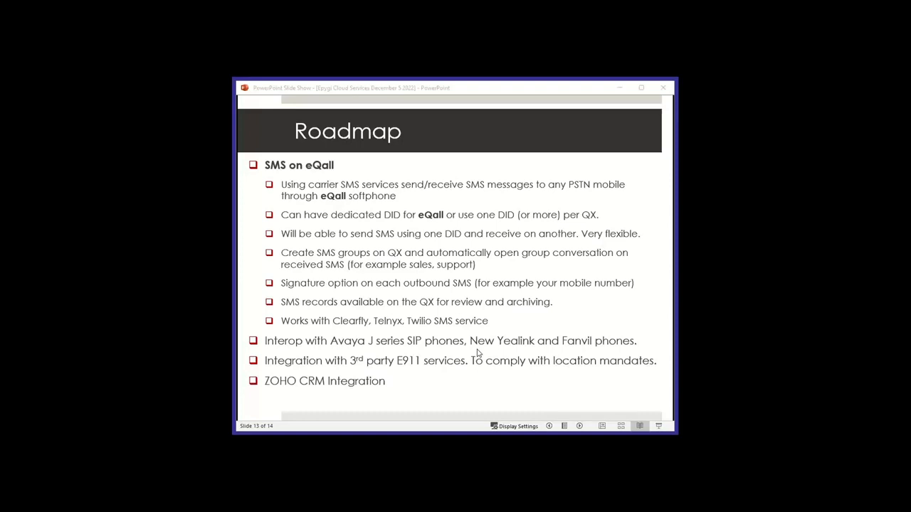
pyautogui.moveTo(278, 403)
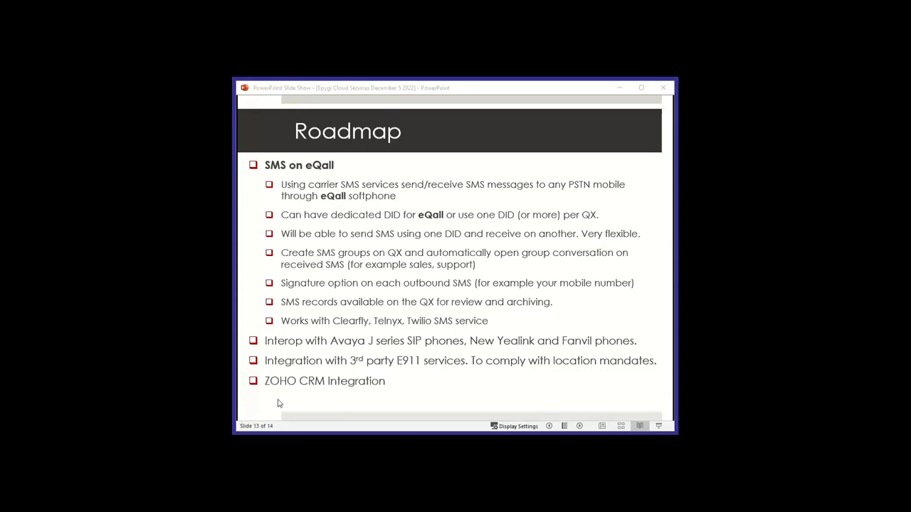